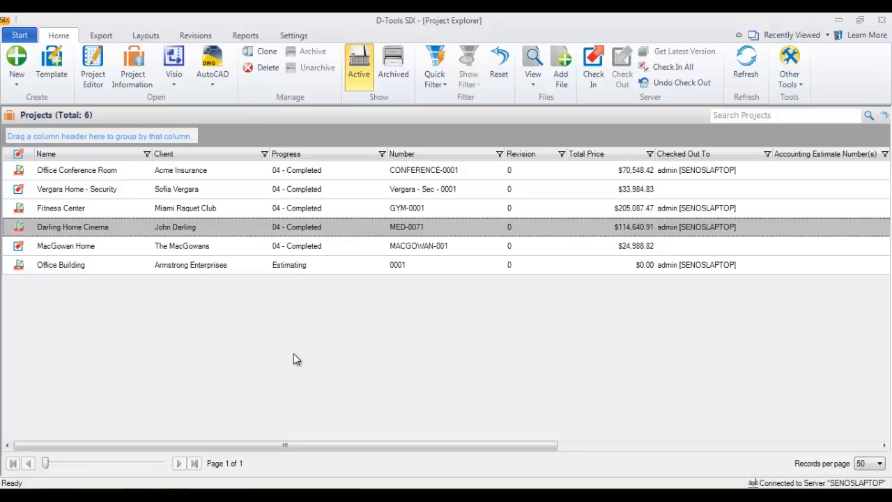
{"action": "mouse_move", "coordinate": [181, 228]}
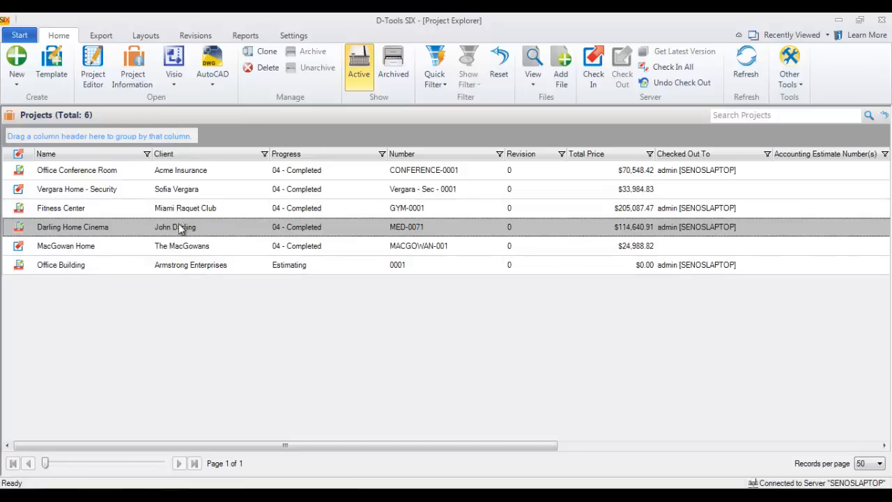
{"action": "mouse_move", "coordinate": [226, 228]}
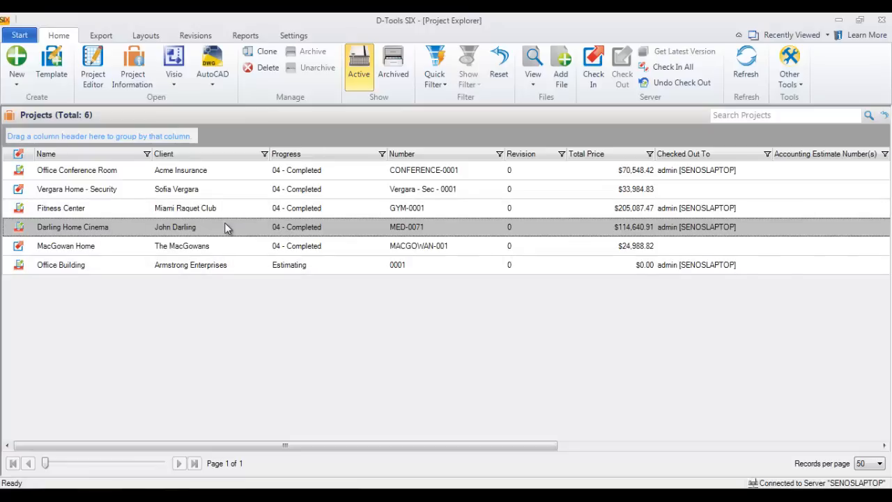
{"action": "mouse_move", "coordinate": [449, 22]}
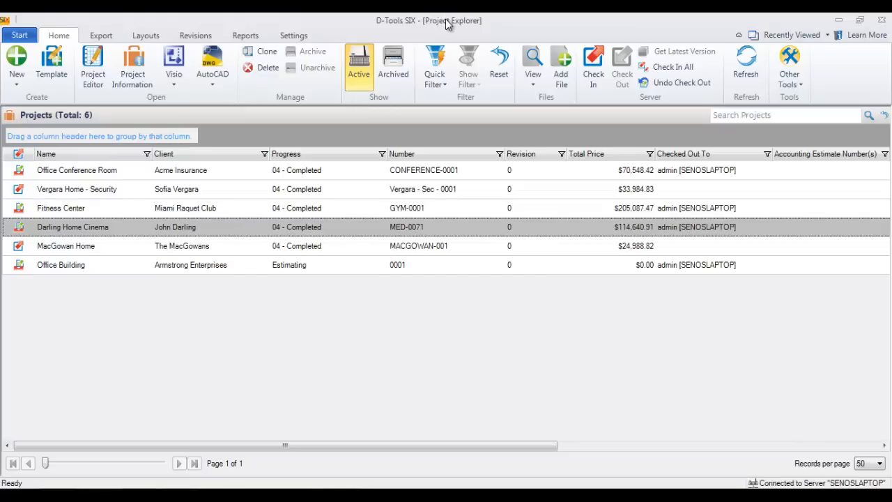
{"action": "mouse_move", "coordinate": [305, 232]}
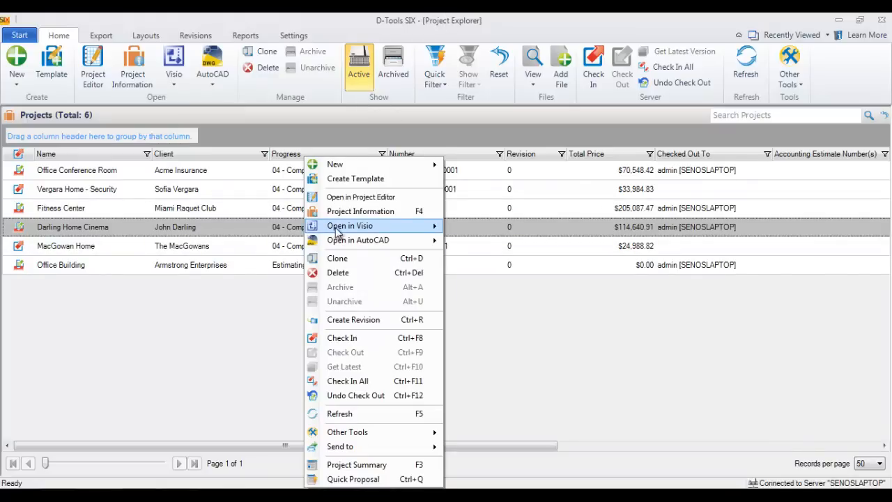
{"action": "mouse_move", "coordinate": [350, 226]}
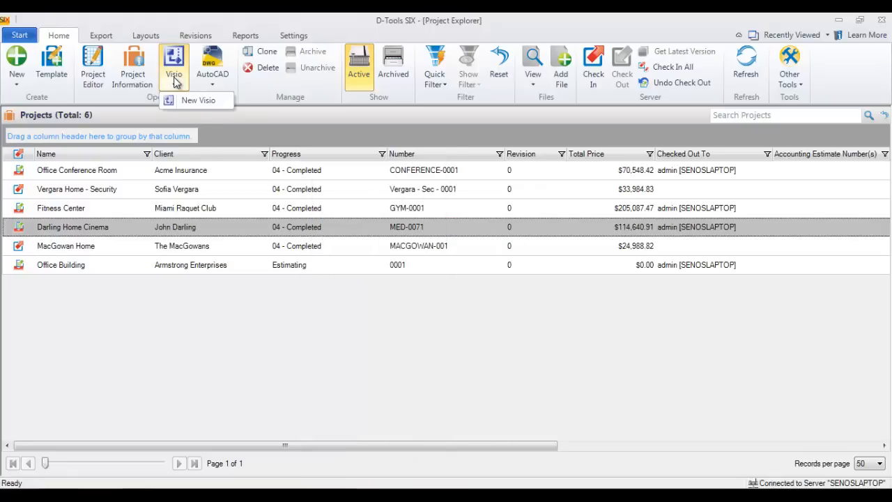
Create Darling Home Cinema-1.vsd from the D-Tools SI 24 x 36 Template.vst.
{"action": "left_click", "coordinate": [198, 100]}
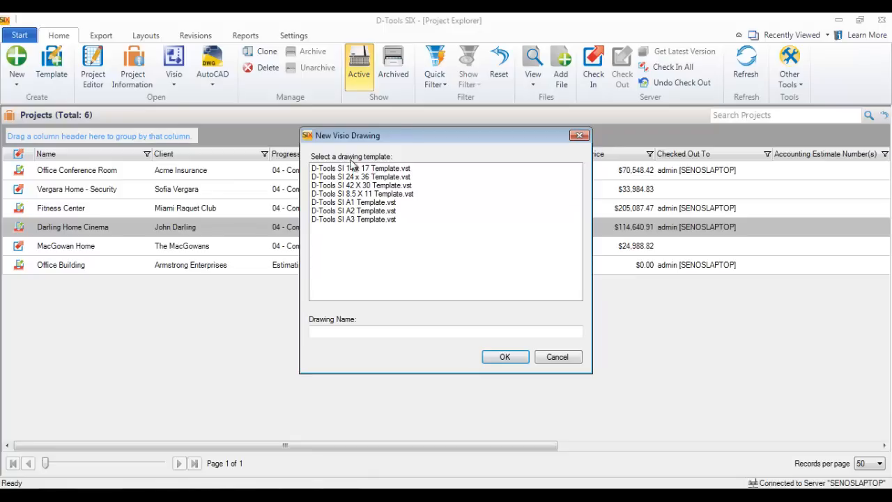
{"action": "mouse_move", "coordinate": [368, 178]}
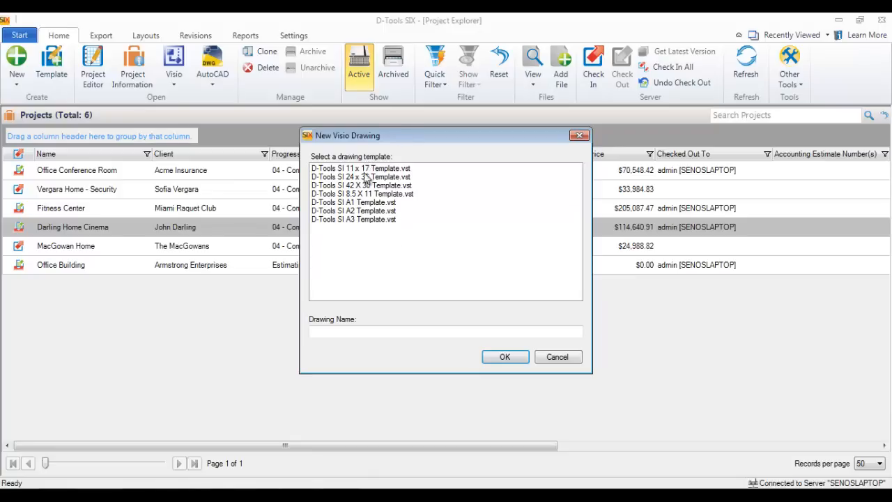
{"action": "mouse_move", "coordinate": [379, 243]}
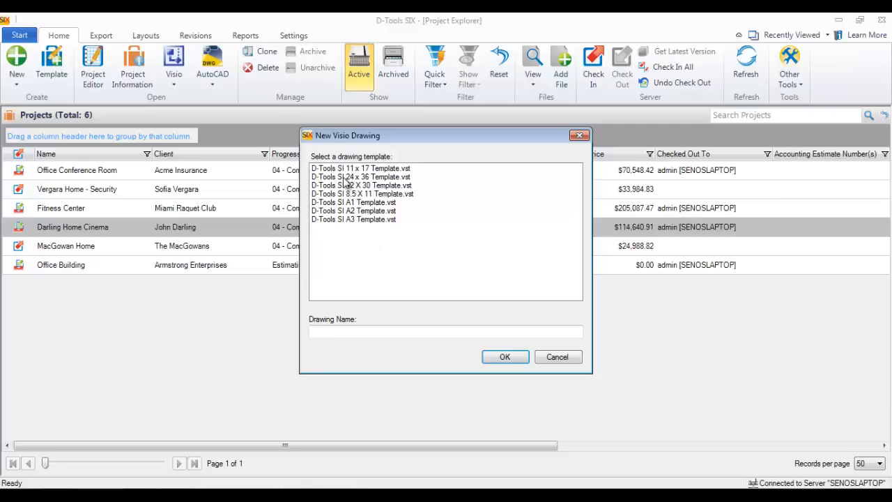
{"action": "left_click", "coordinate": [360, 175]}
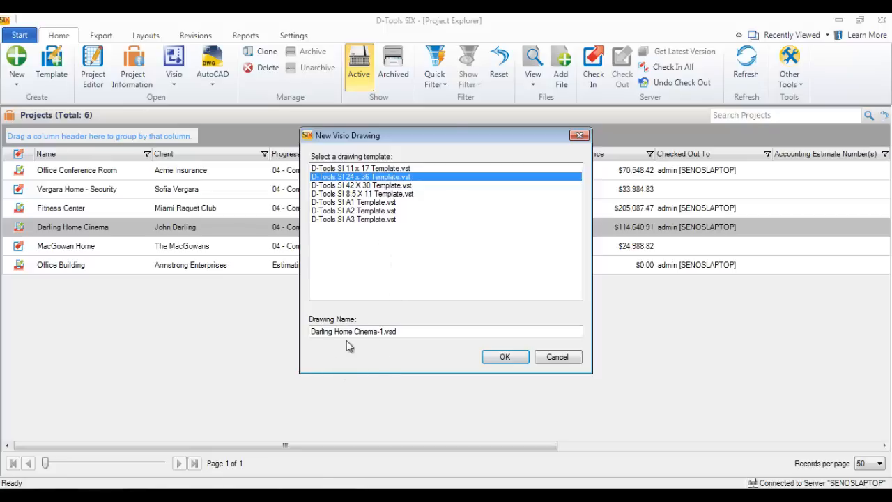
{"action": "mouse_move", "coordinate": [396, 349]}
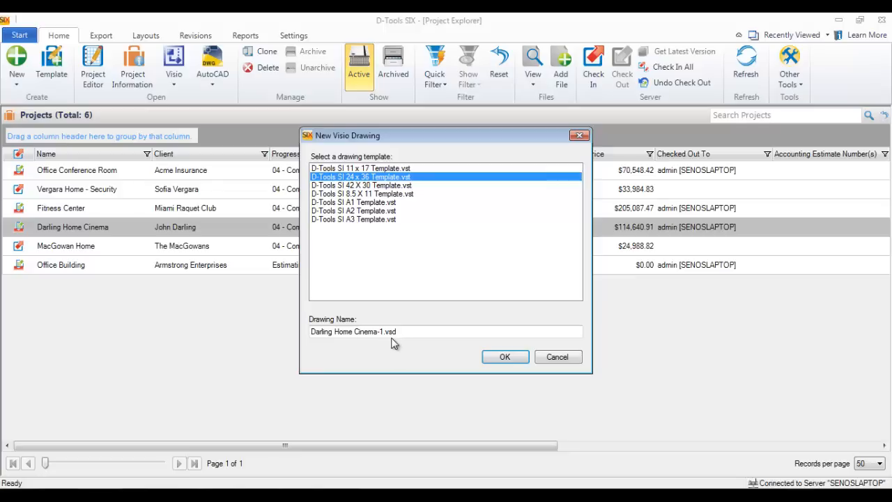
{"action": "mouse_move", "coordinate": [399, 343]}
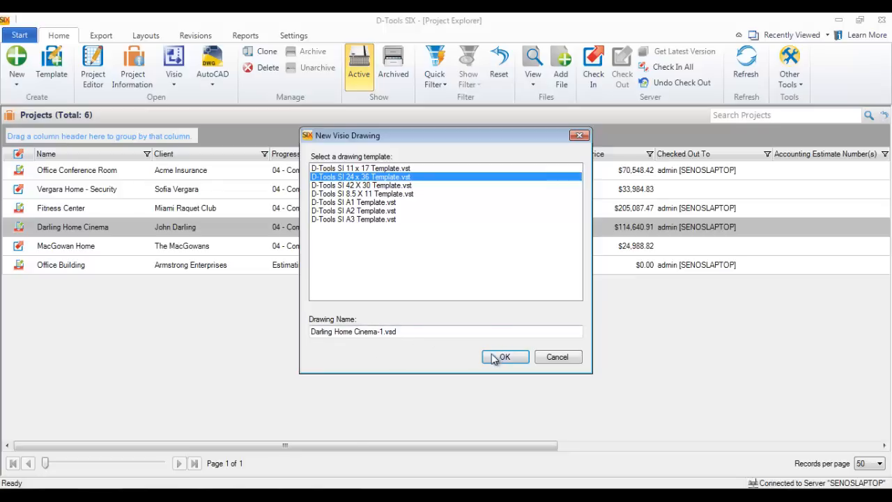
{"action": "left_click", "coordinate": [505, 357]}
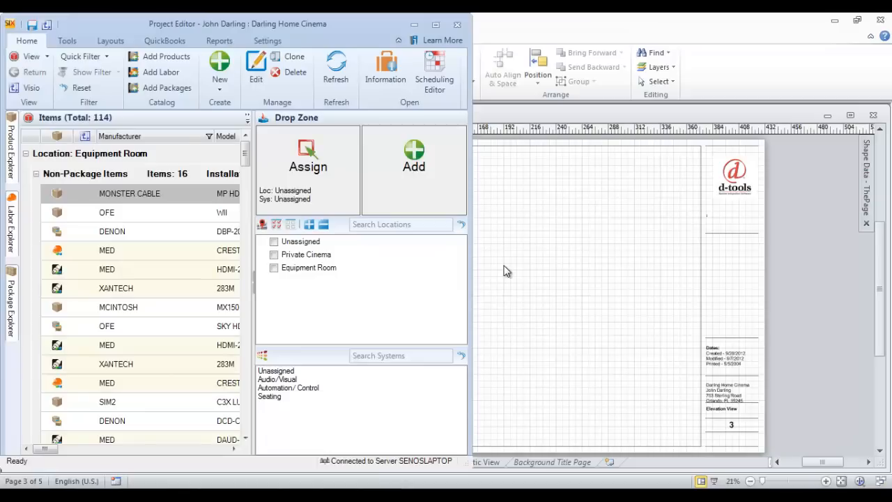
{"action": "mouse_move", "coordinate": [352, 33]}
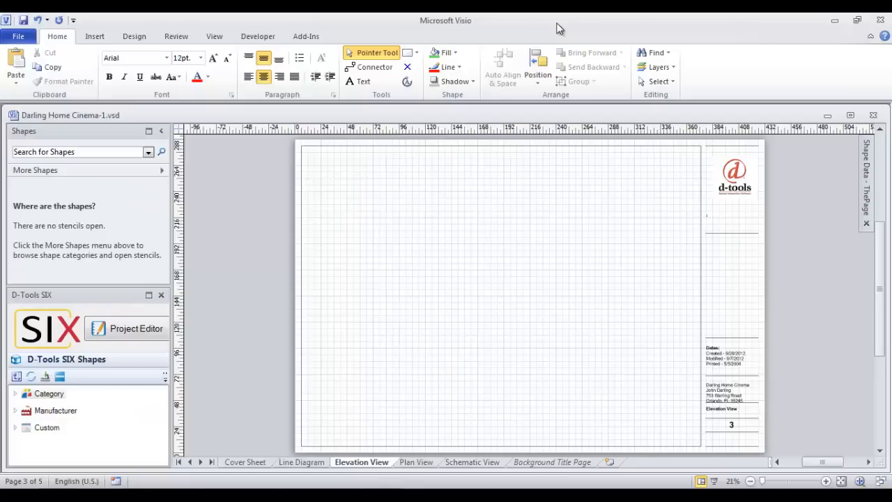
Tile the Visio drawing side by side with Project Editor, each on half the screen.
{"action": "left_click", "coordinate": [7, 495]}
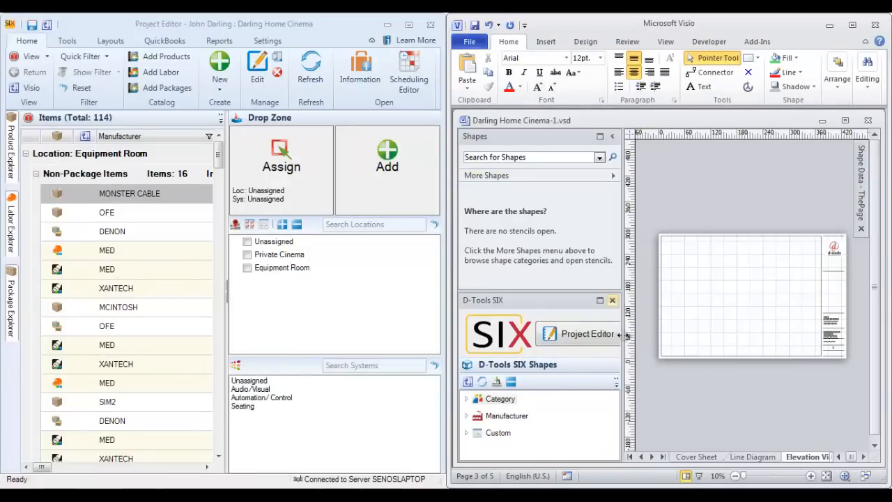
{"action": "mouse_move", "coordinate": [167, 273]}
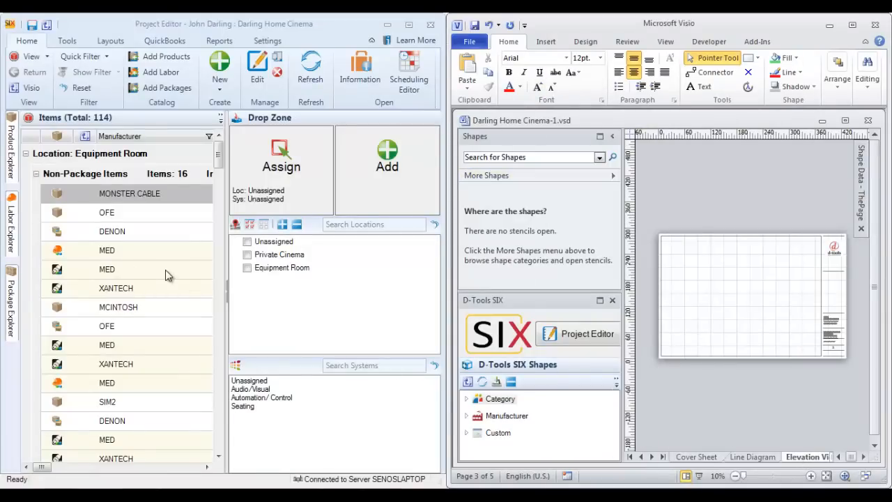
Drag the MCINTOSH item from the equipment list onto the Elevation View page.
{"action": "left_click", "coordinate": [119, 307]}
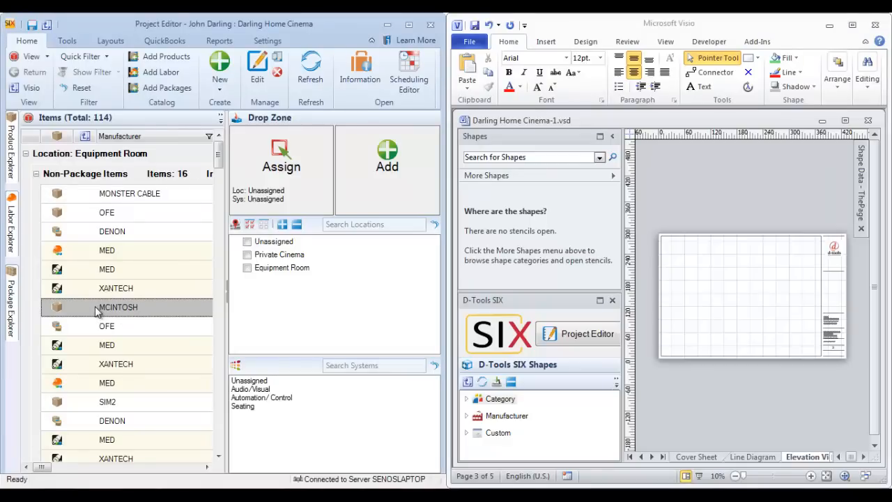
{"action": "mouse_move", "coordinate": [90, 310]}
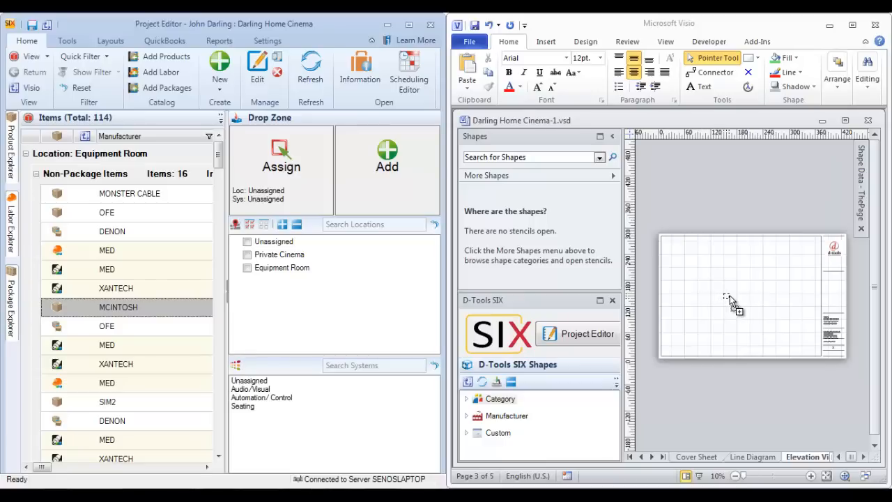
{"action": "left_click", "coordinate": [730, 298]}
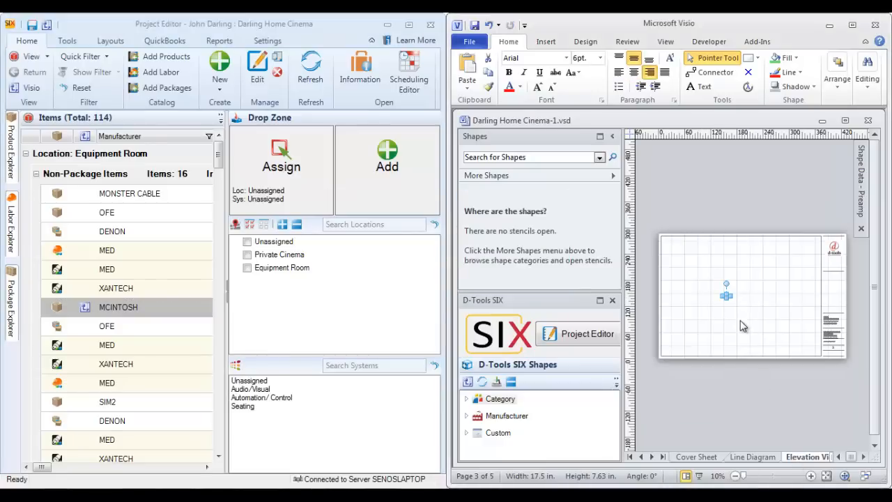